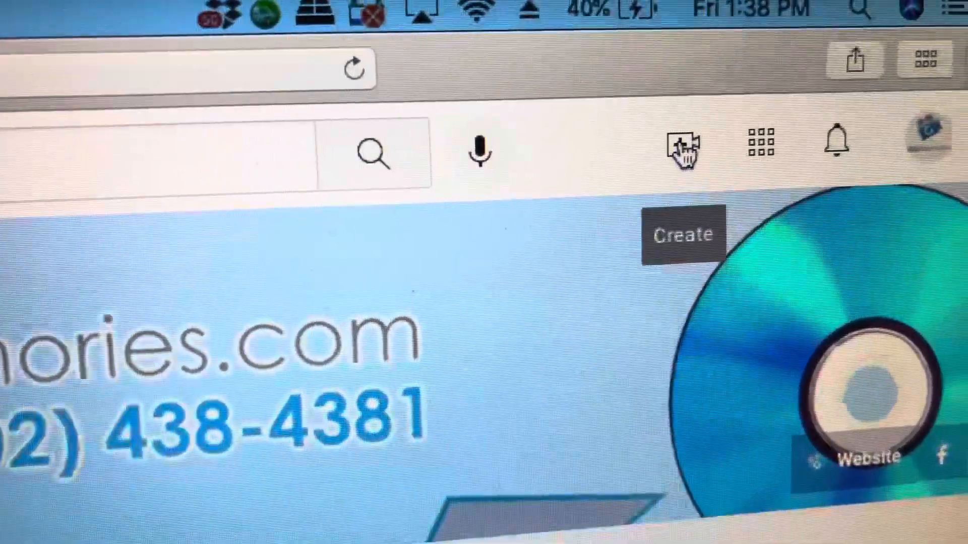
# Start the Create flow from the top bar to add new content to the channel.
pyautogui.click(679, 147)
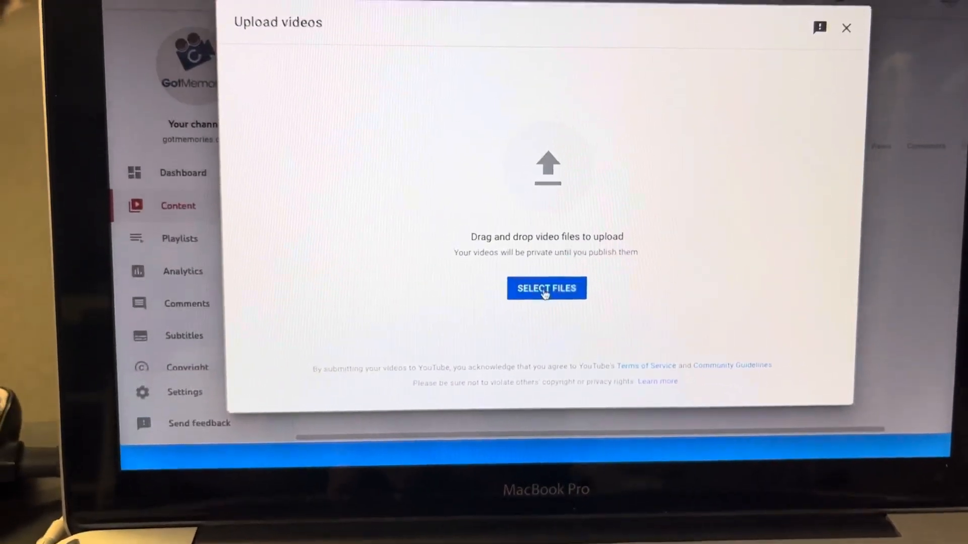
# Select My Great Movie_converted.mp4, S8S.mp4 and My Great Movie.mp4 from the Desktop and upload them.
pyautogui.click(545, 289)
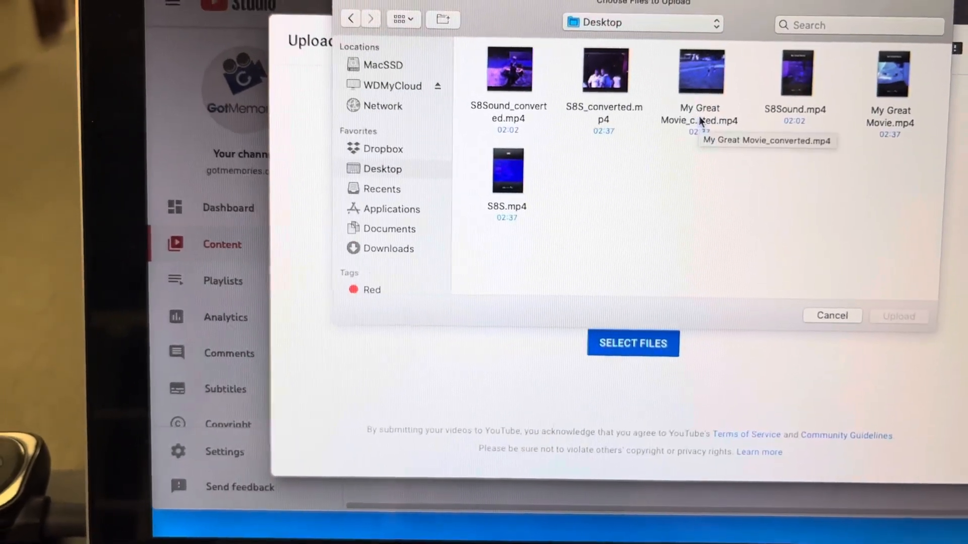
pyautogui.click(700, 74)
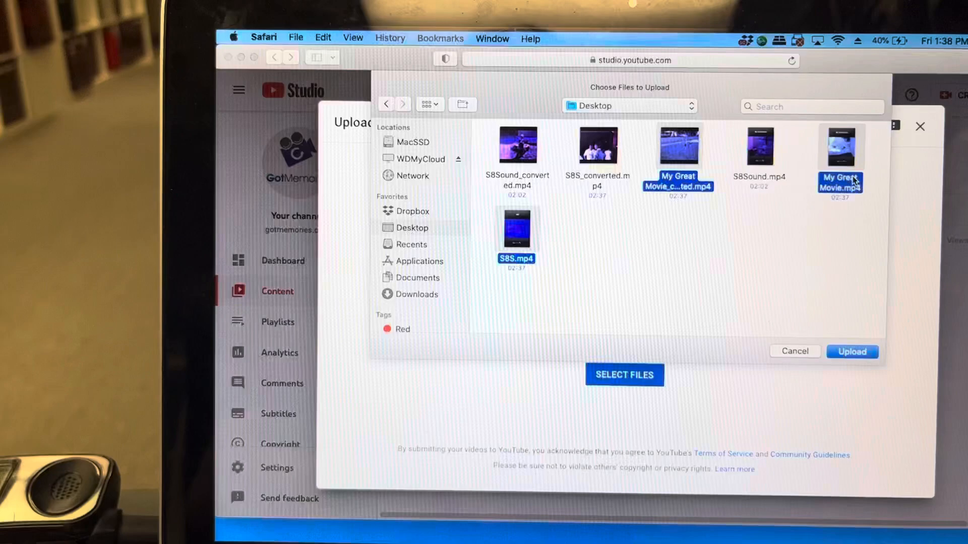
pyautogui.click(794, 351)
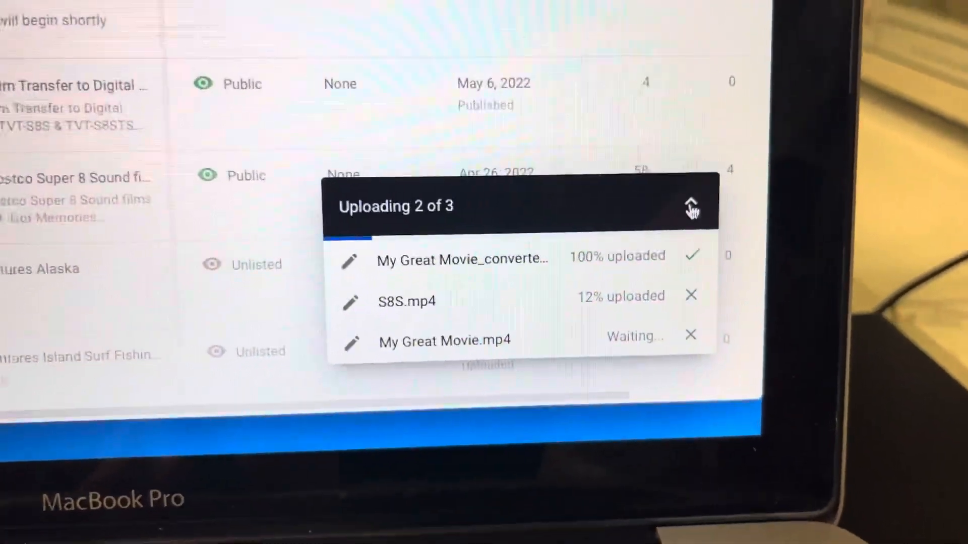
# Collapse the upload progress panel to view the channel's content list.
pyautogui.click(692, 206)
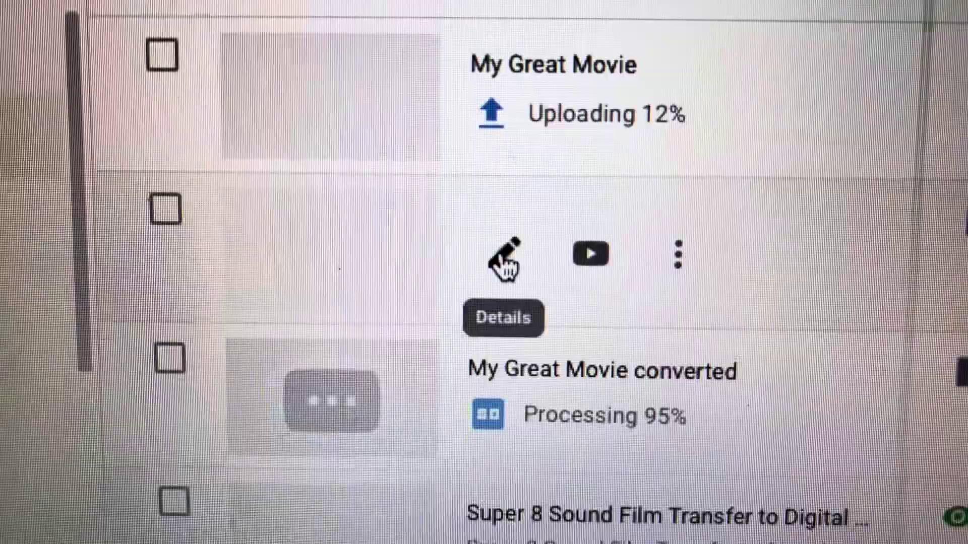
# In S8S's details, review the Playlists list and mark the audience as not made for kids.
pyautogui.click(503, 254)
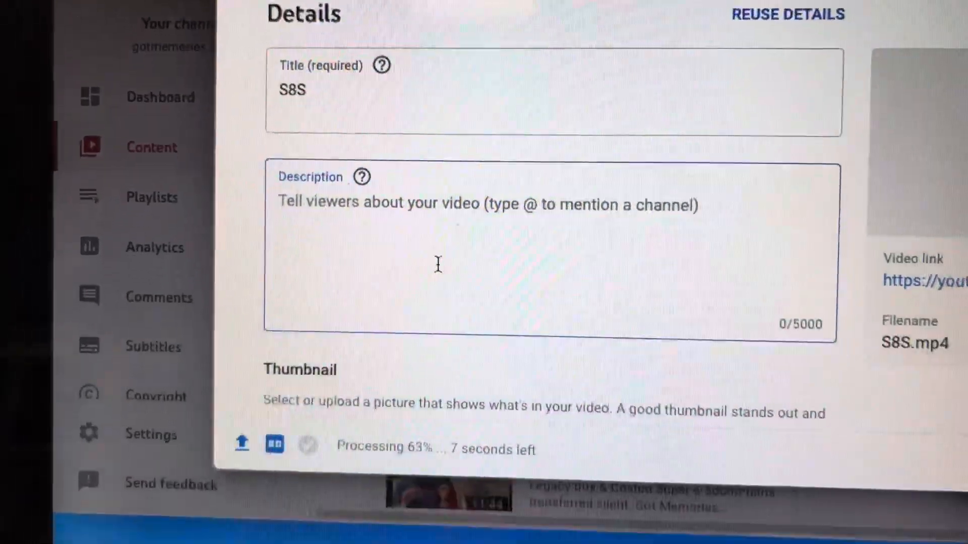
pyautogui.scroll(-3)
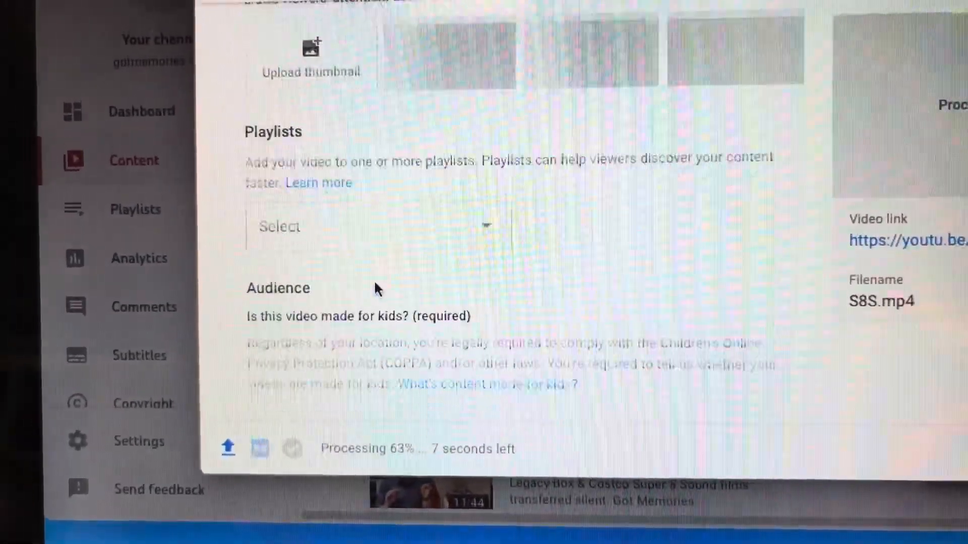
pyautogui.click(367, 227)
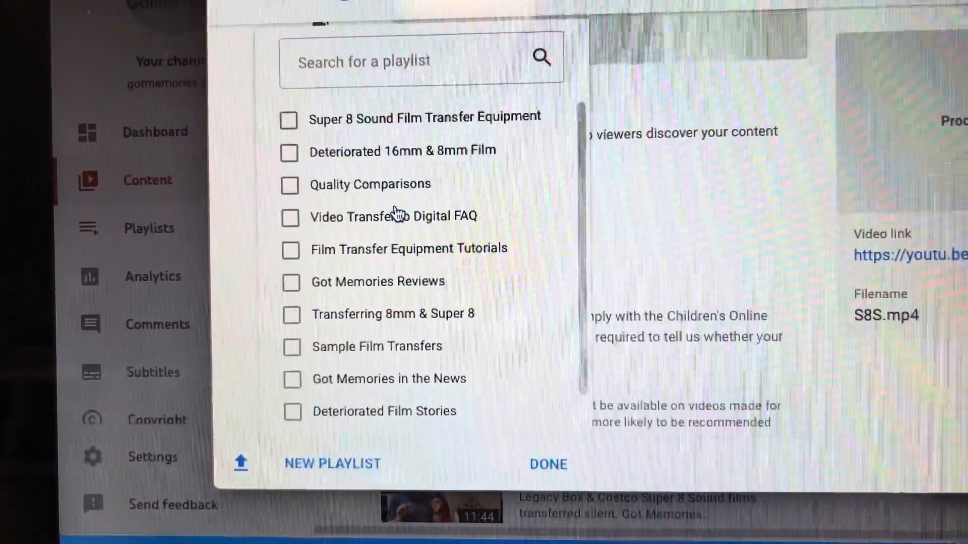
pyautogui.click(547, 464)
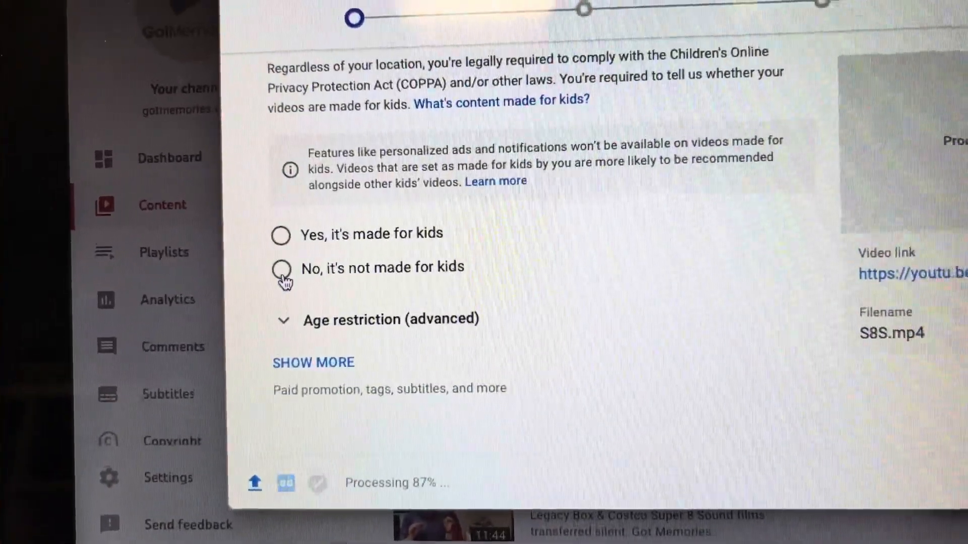
pyautogui.click(279, 254)
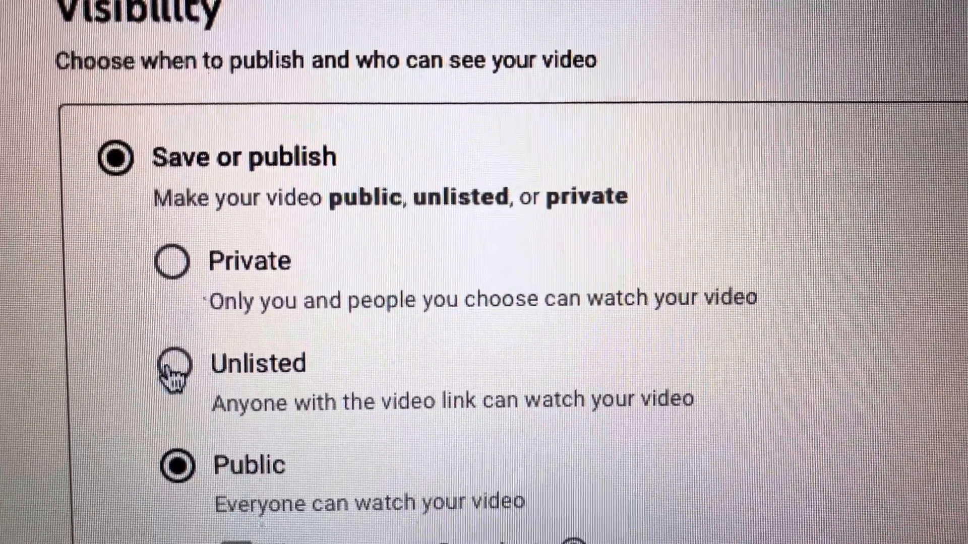
# Set S8S's visibility to Unlisted so it is viewable only via its link.
pyautogui.click(174, 359)
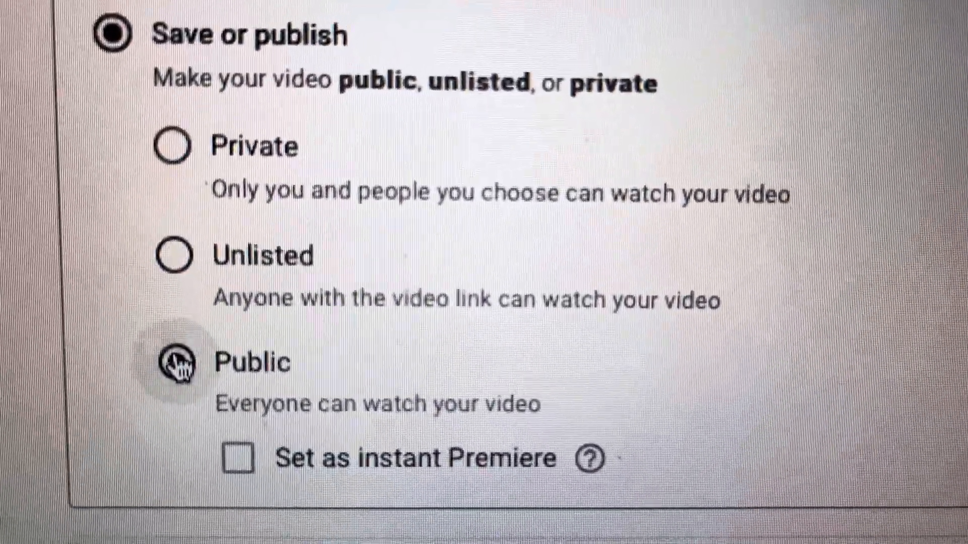
pyautogui.click(174, 362)
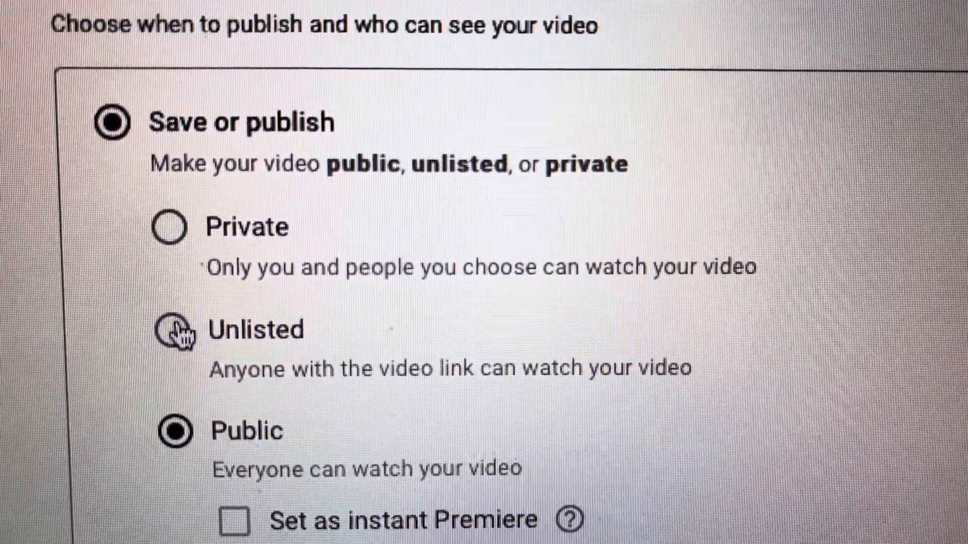
pyautogui.click(172, 329)
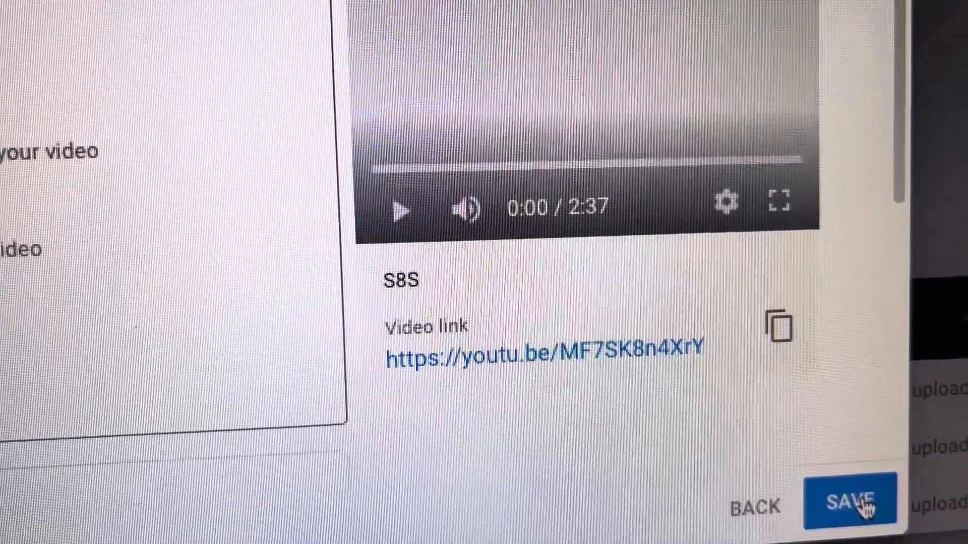
# Save S8S as unlisted and follow the link in the Video published dialog.
pyautogui.click(849, 501)
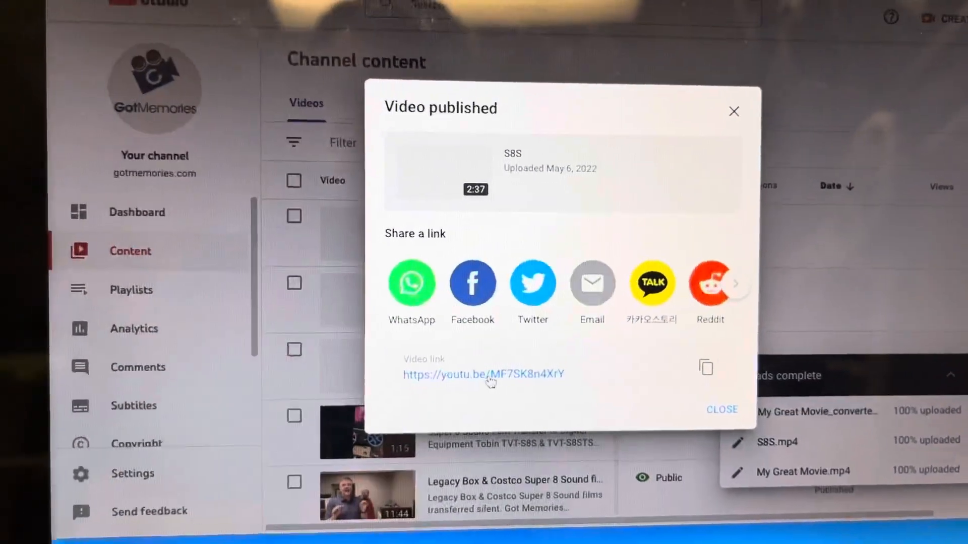
pyautogui.click(483, 374)
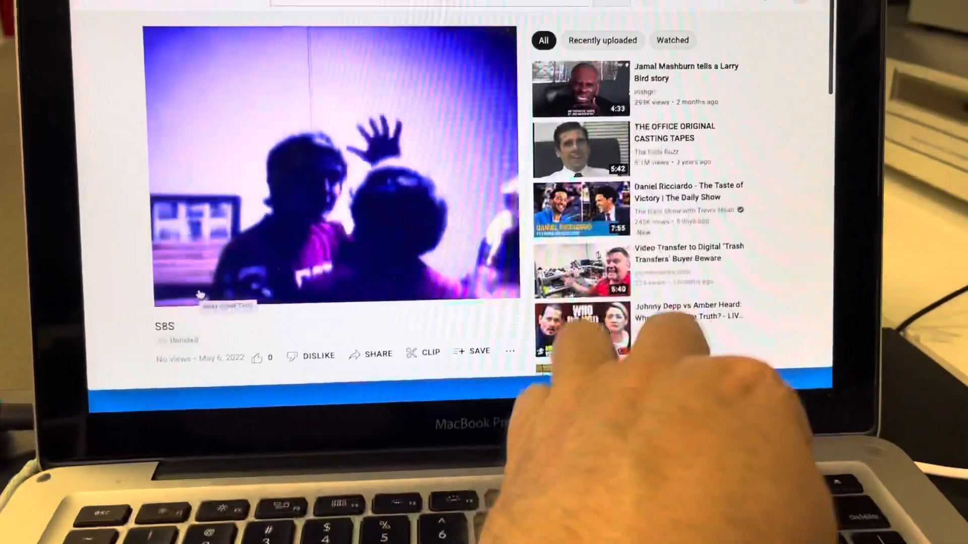
# Bring up the Share options below the S8S video, showing its youtu.be link.
pyautogui.scroll(-3)
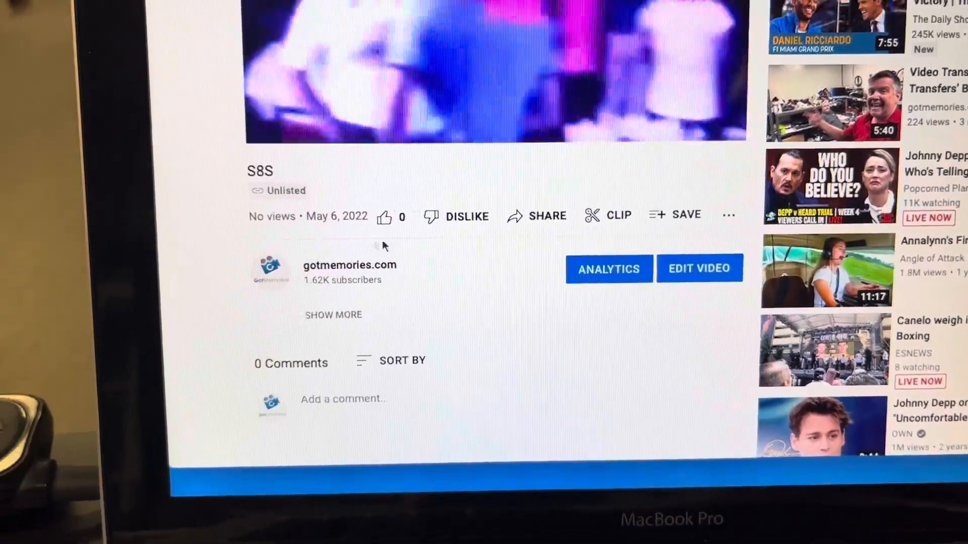
pyautogui.click(546, 216)
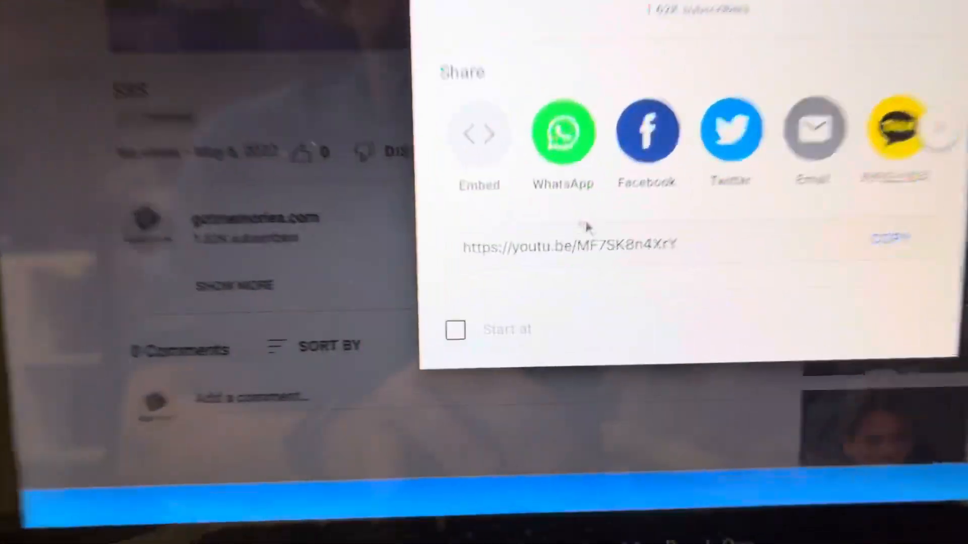